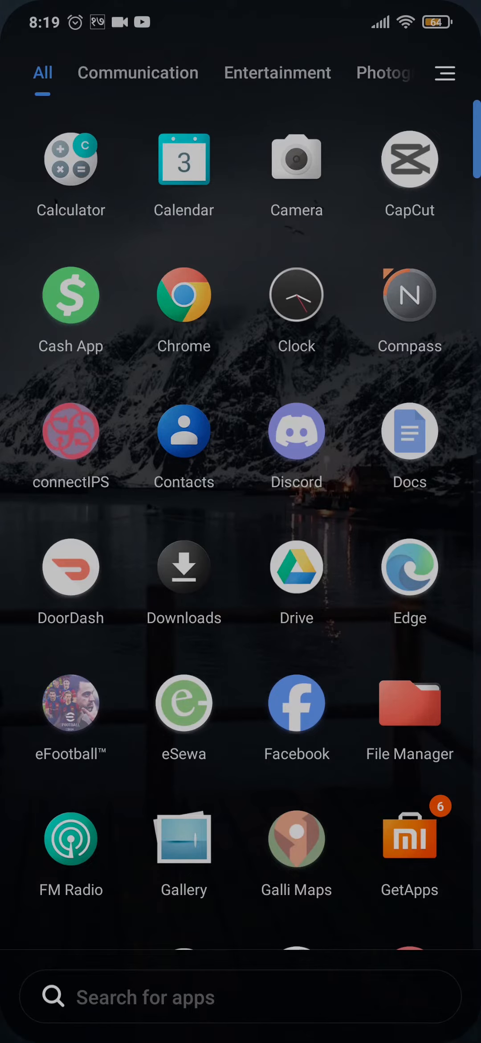
# - Launch Facebook from the app drawer so the home news feed appears
pyautogui.click(297, 704)
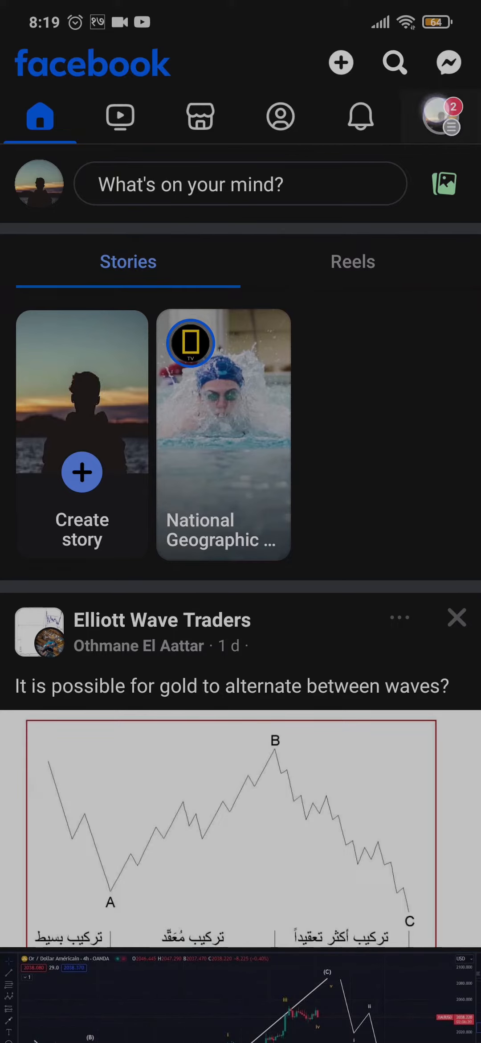
# - Show the main Facebook menu with shortcuts and scroll through its feature list
pyautogui.click(441, 117)
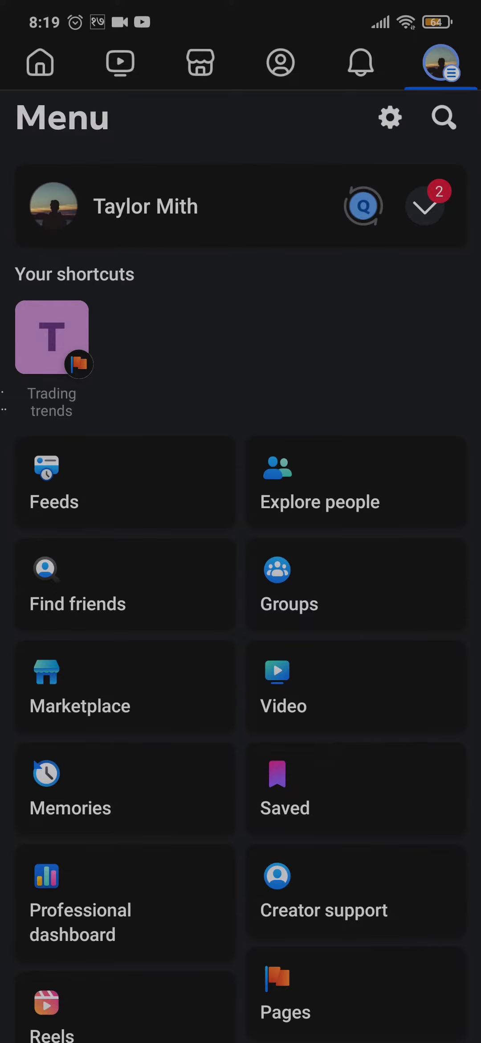
pyautogui.scroll(-3)
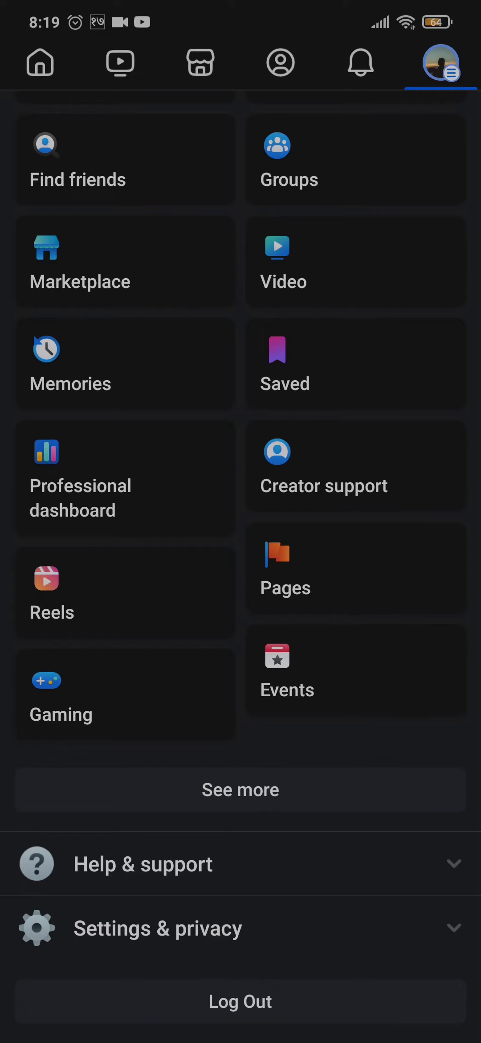
pyautogui.click(191, 731)
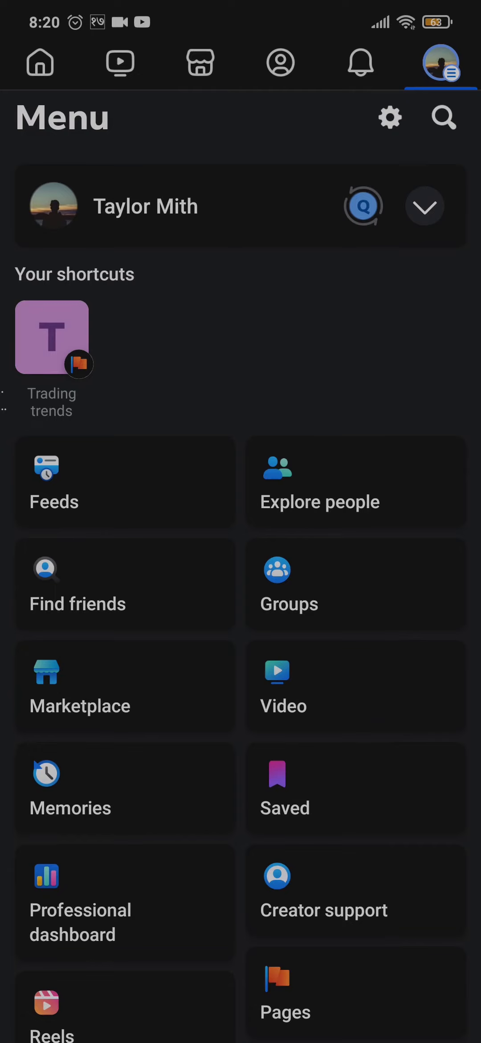
# - Choose Log Out from the menu, bringing up the save-login-info prompt
pyautogui.click(426, 206)
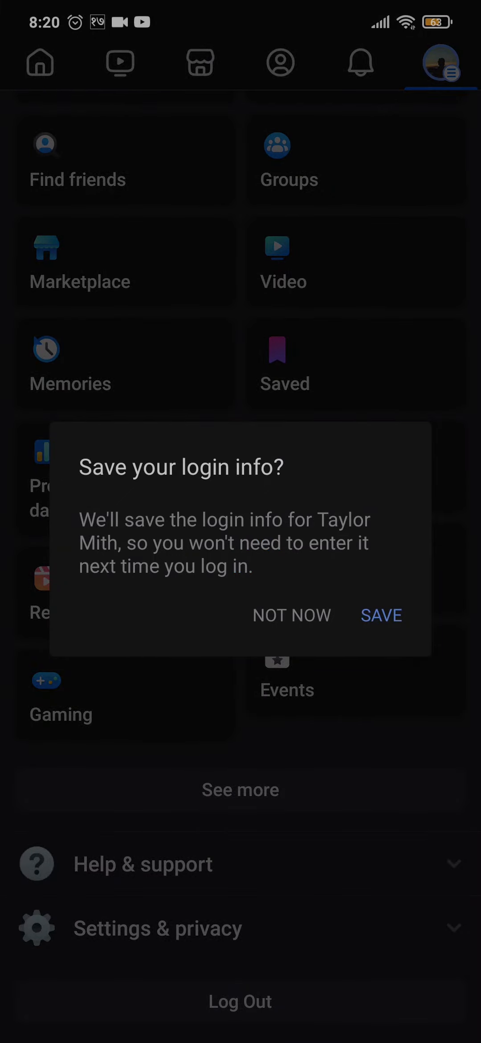
# - Decline saving login info with Not Now and confirm logging out to the login screen
pyautogui.click(380, 614)
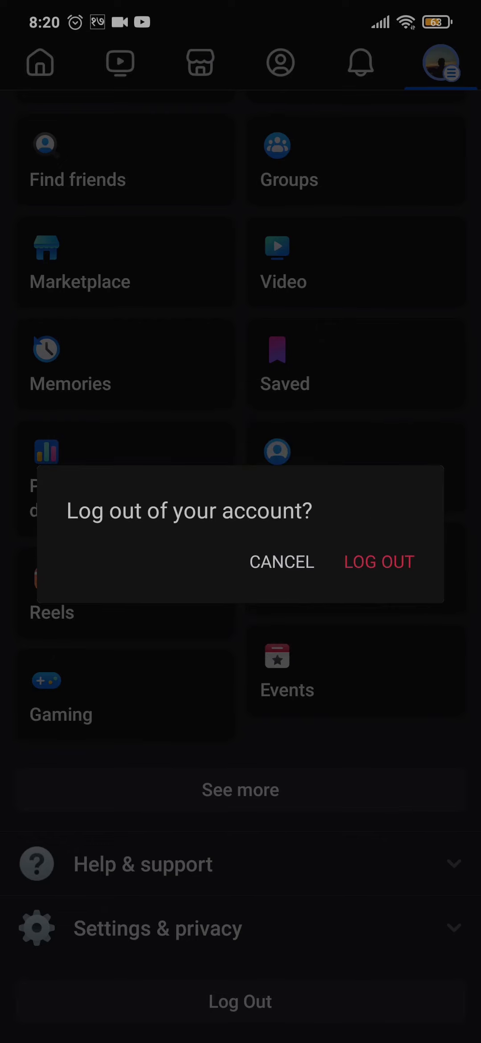
pyautogui.click(379, 561)
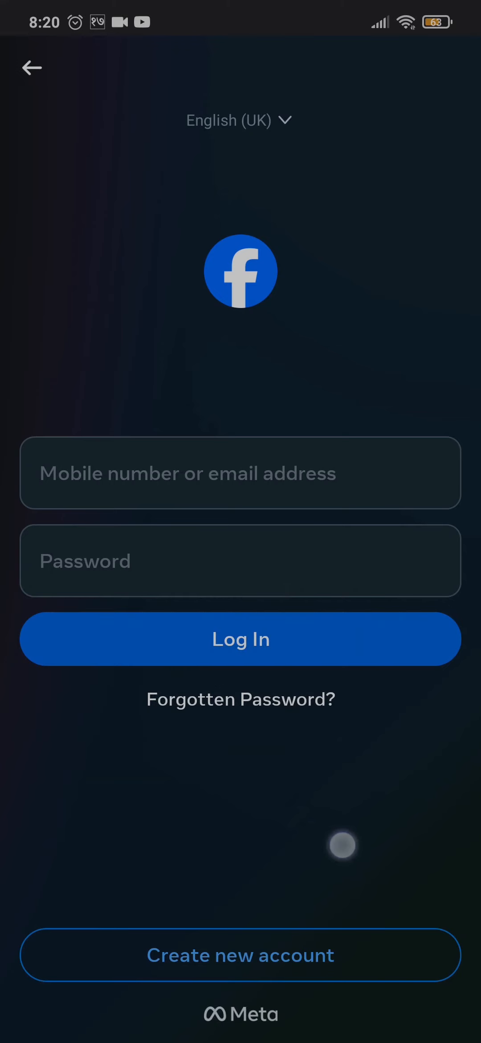